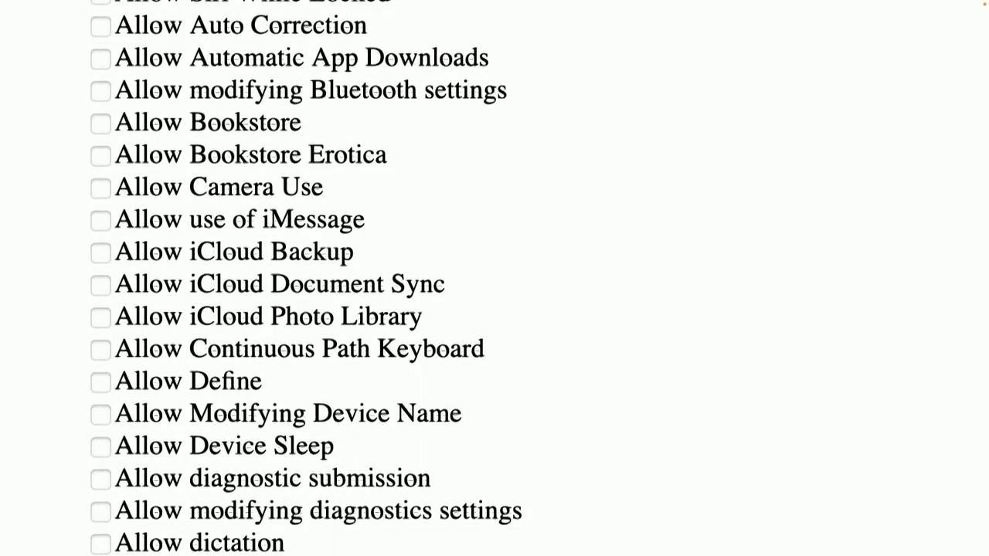
{"action": "scroll", "scroll_direction": "down", "scroll_amount": 3}
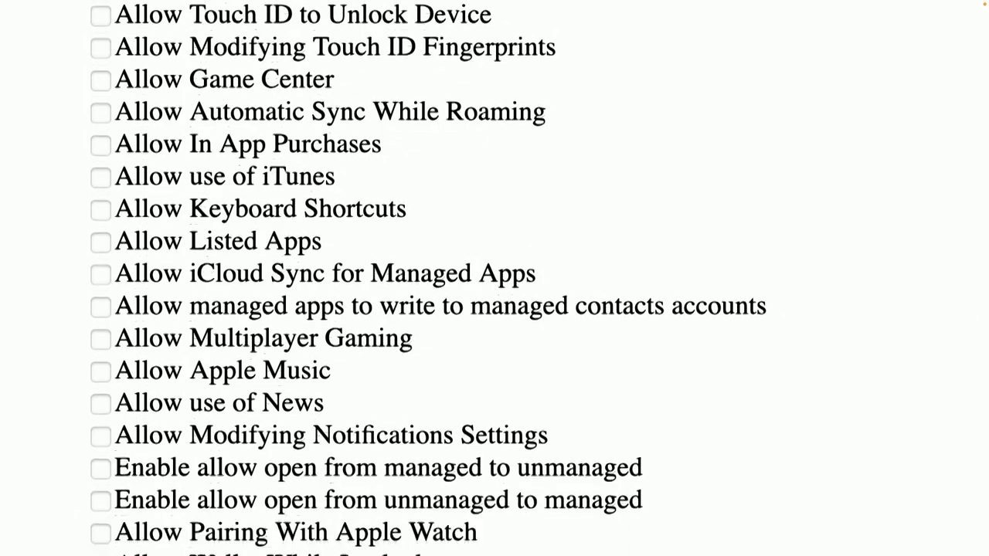
{"action": "scroll", "scroll_direction": "down", "scroll_amount": 3}
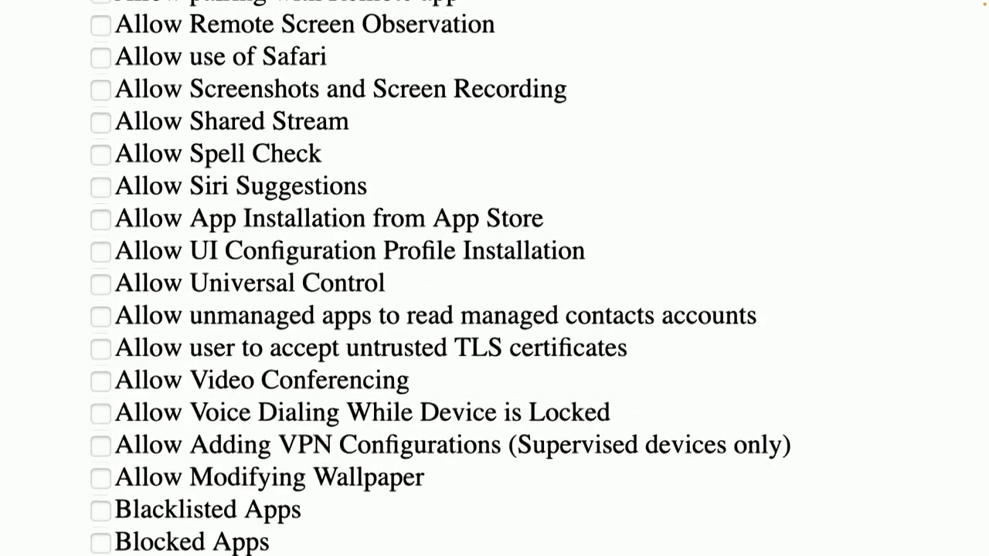
{"action": "scroll", "scroll_direction": "down", "scroll_amount": 3}
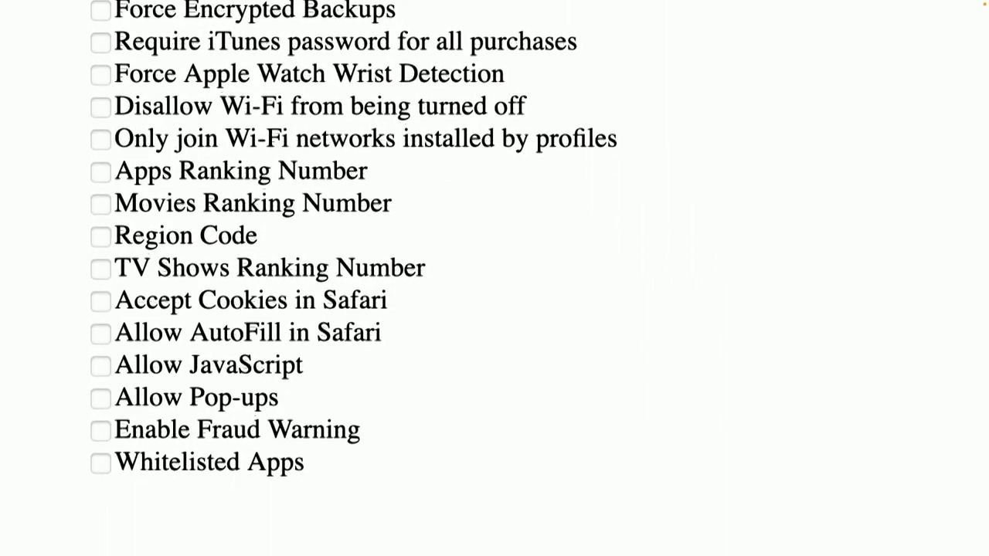
{"action": "scroll", "scroll_direction": "down", "scroll_amount": 3}
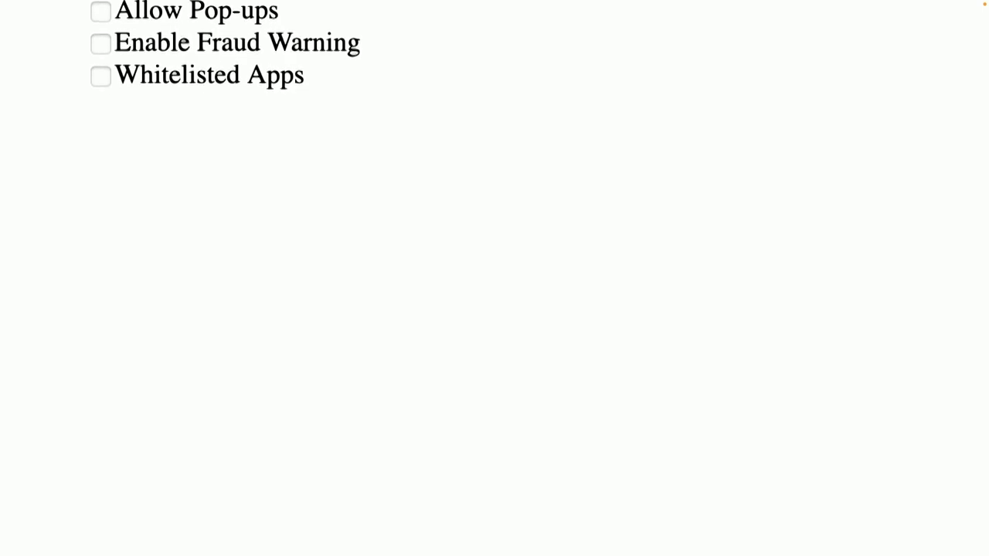